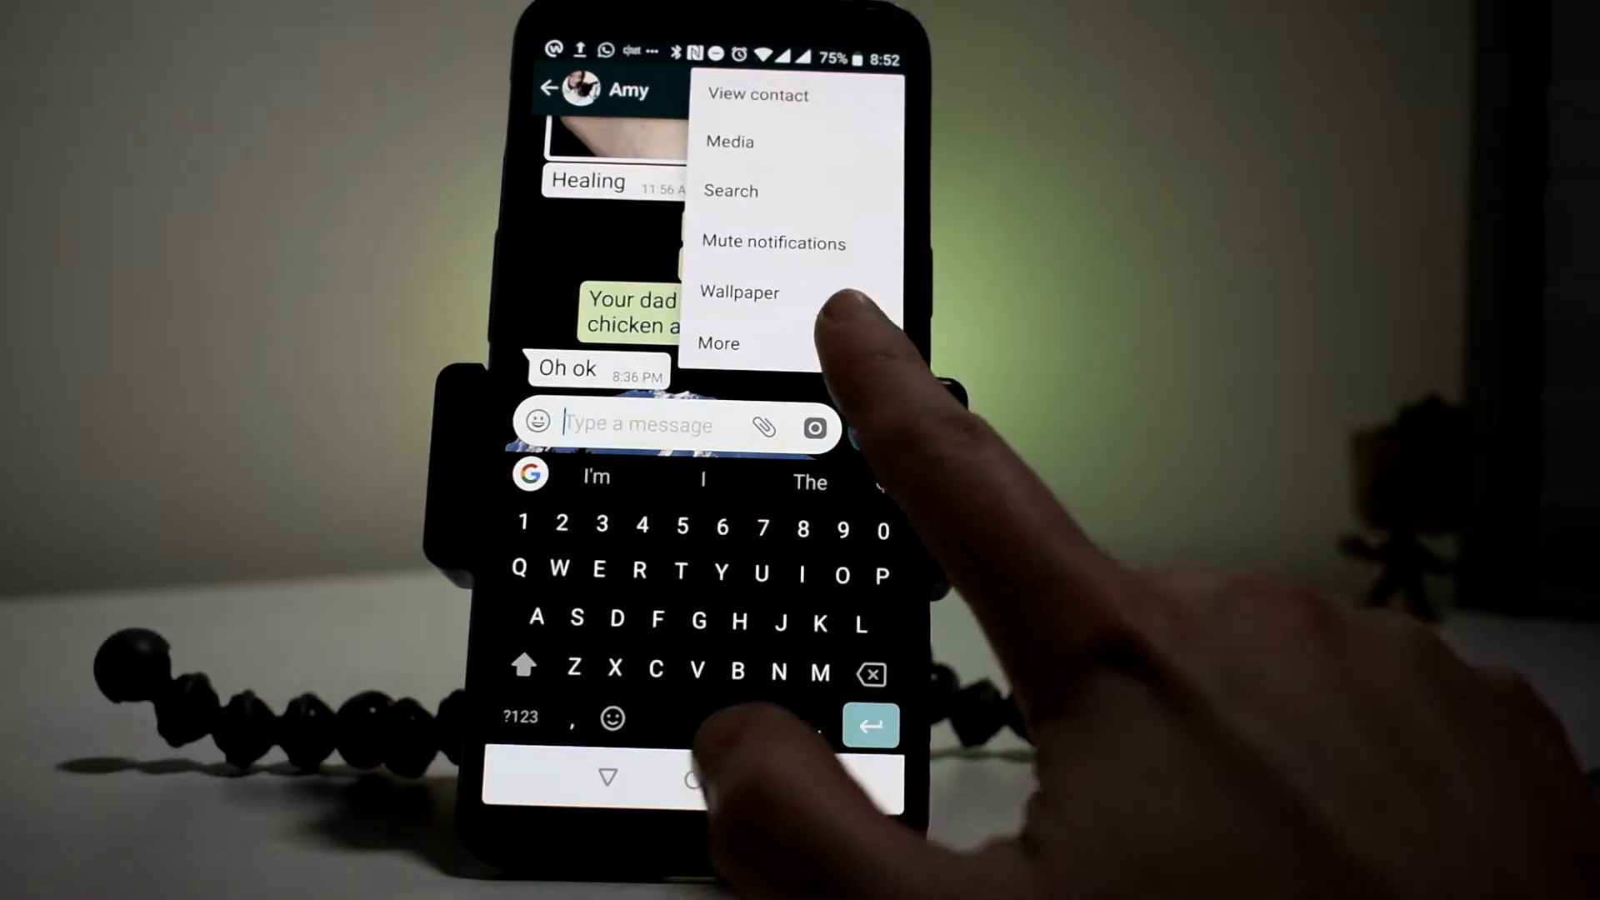
Show the chat's overflow options: View contact, Media, Search, Mute notifications, Wallpaper, More.
left_click(720, 343)
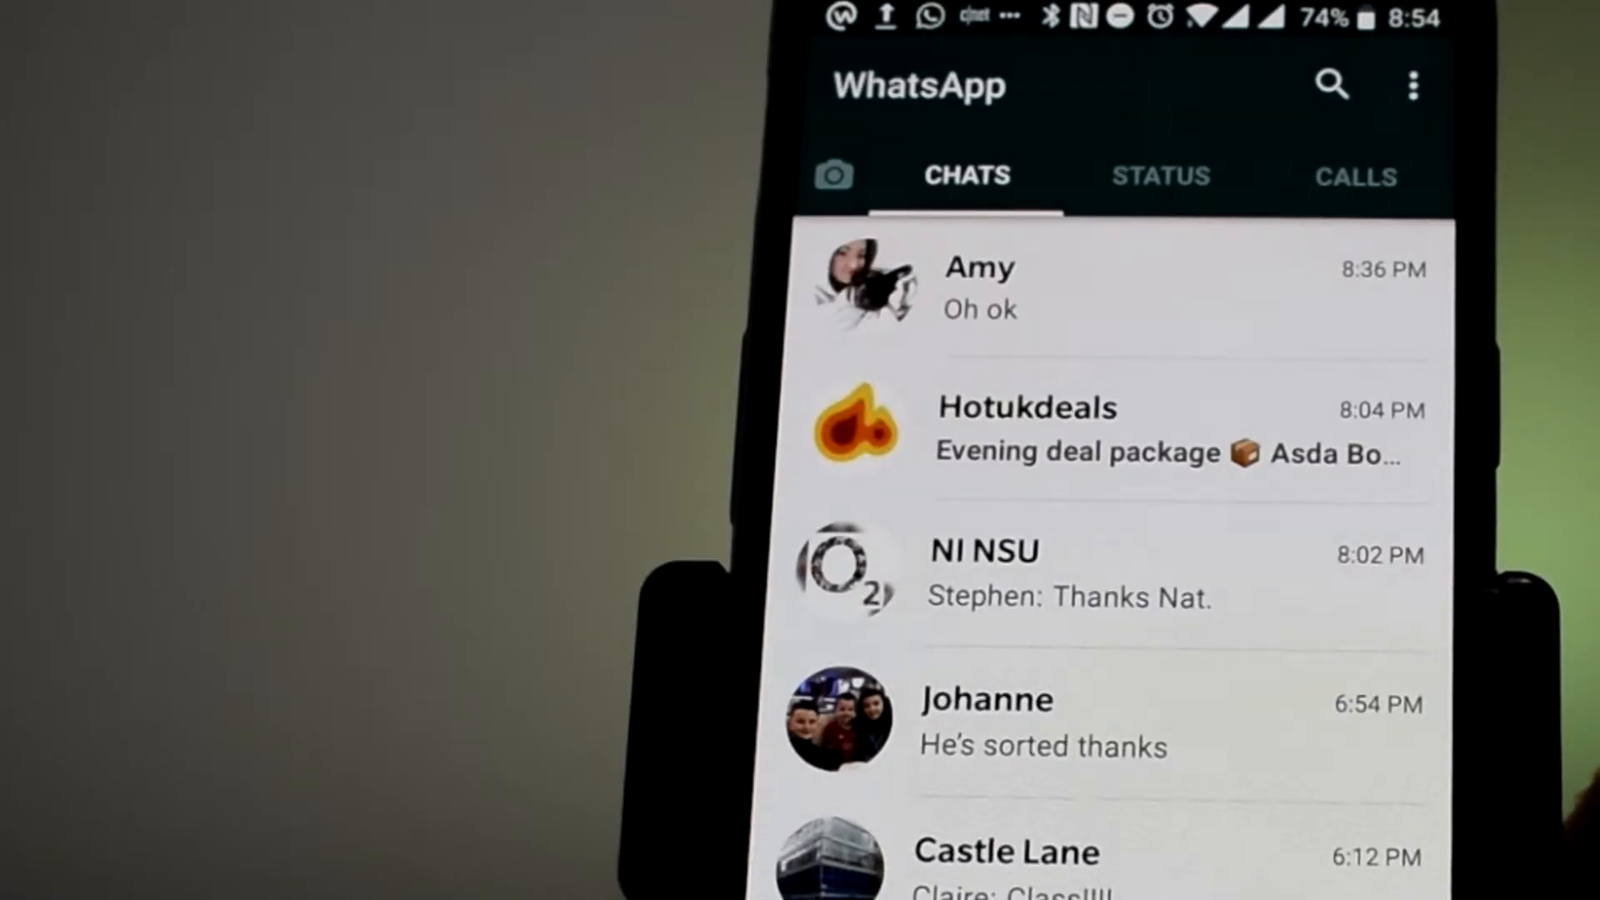
Scroll down the list of recent chats on the home screen.
scroll("down", 3)
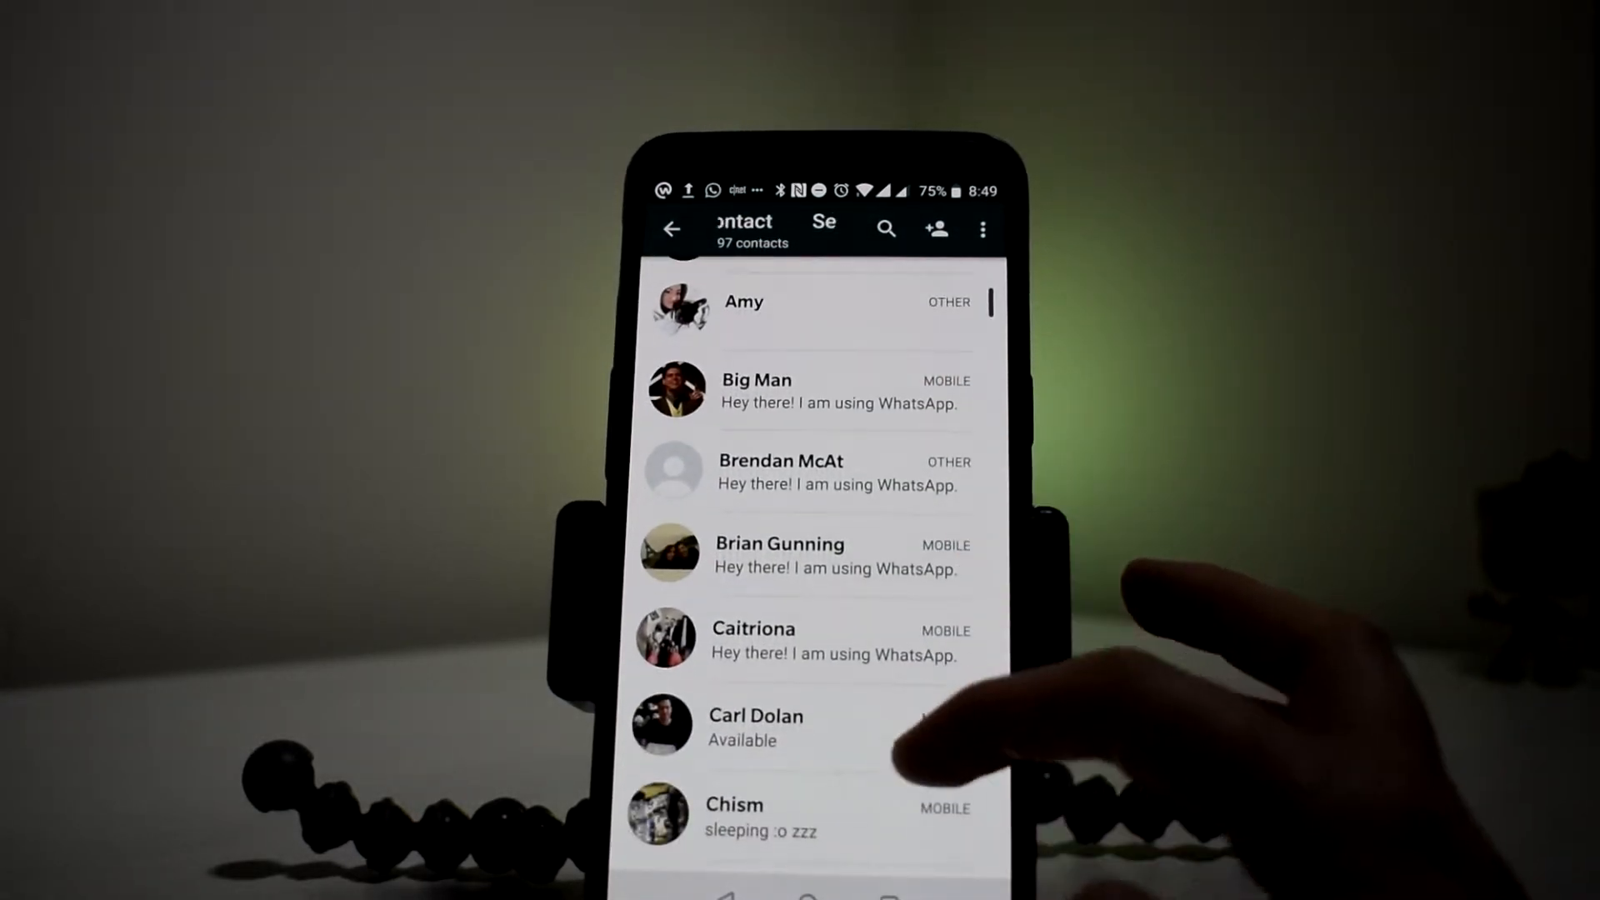
Scroll down the Select contact list to find someone to message.
scroll("down", 3)
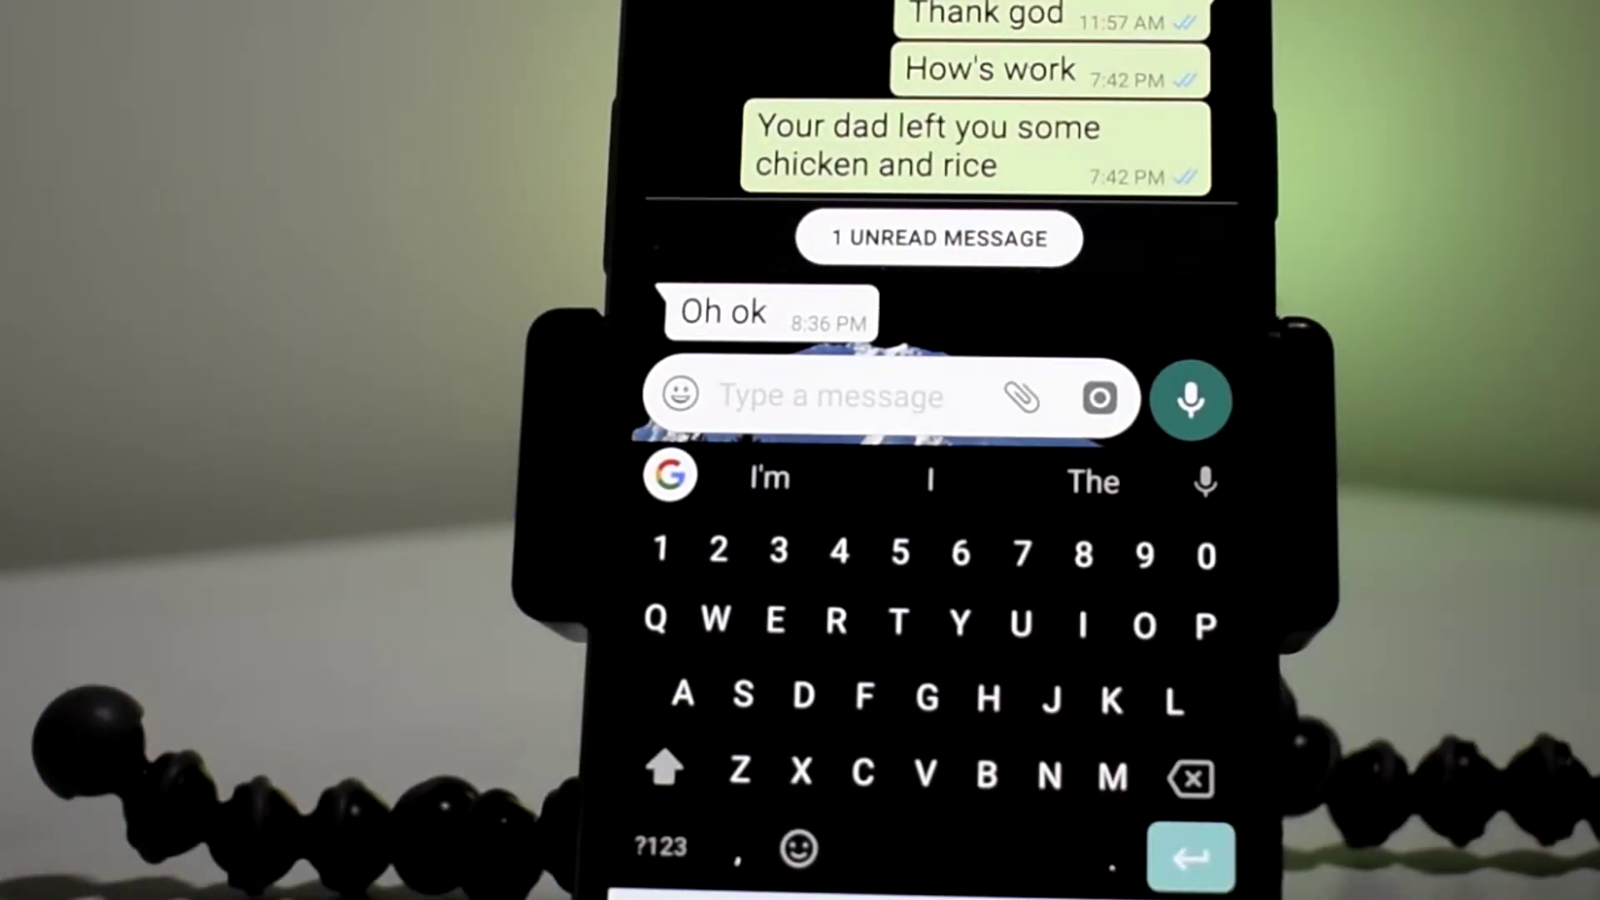
Start a chat with the chosen contact from the Select contact list.
left_click(1020, 397)
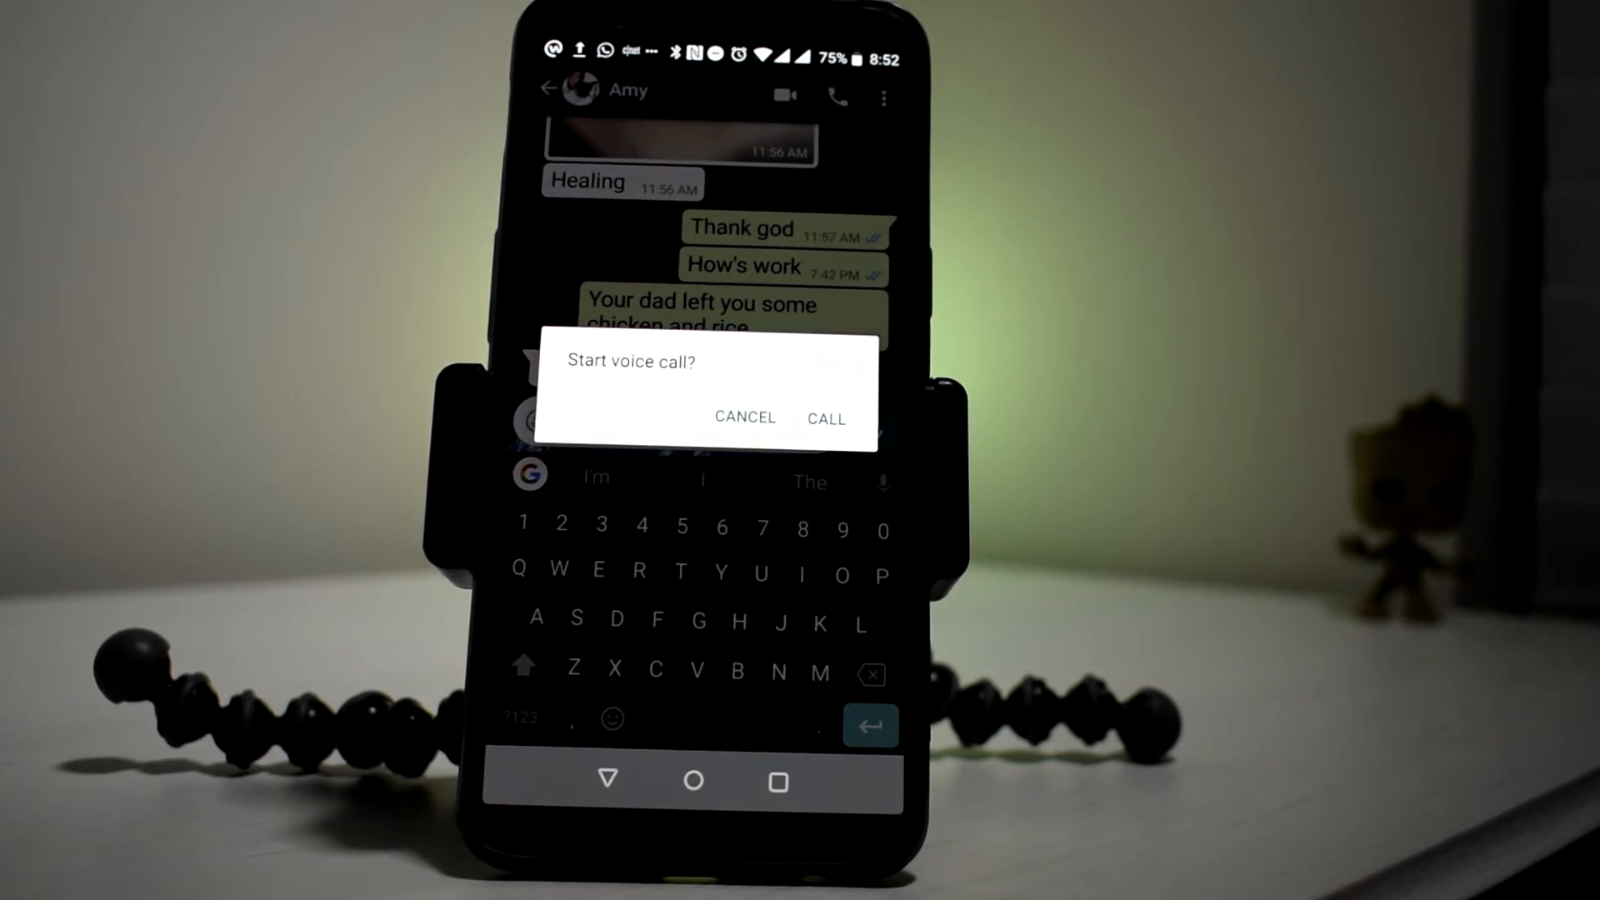
left_click(743, 417)
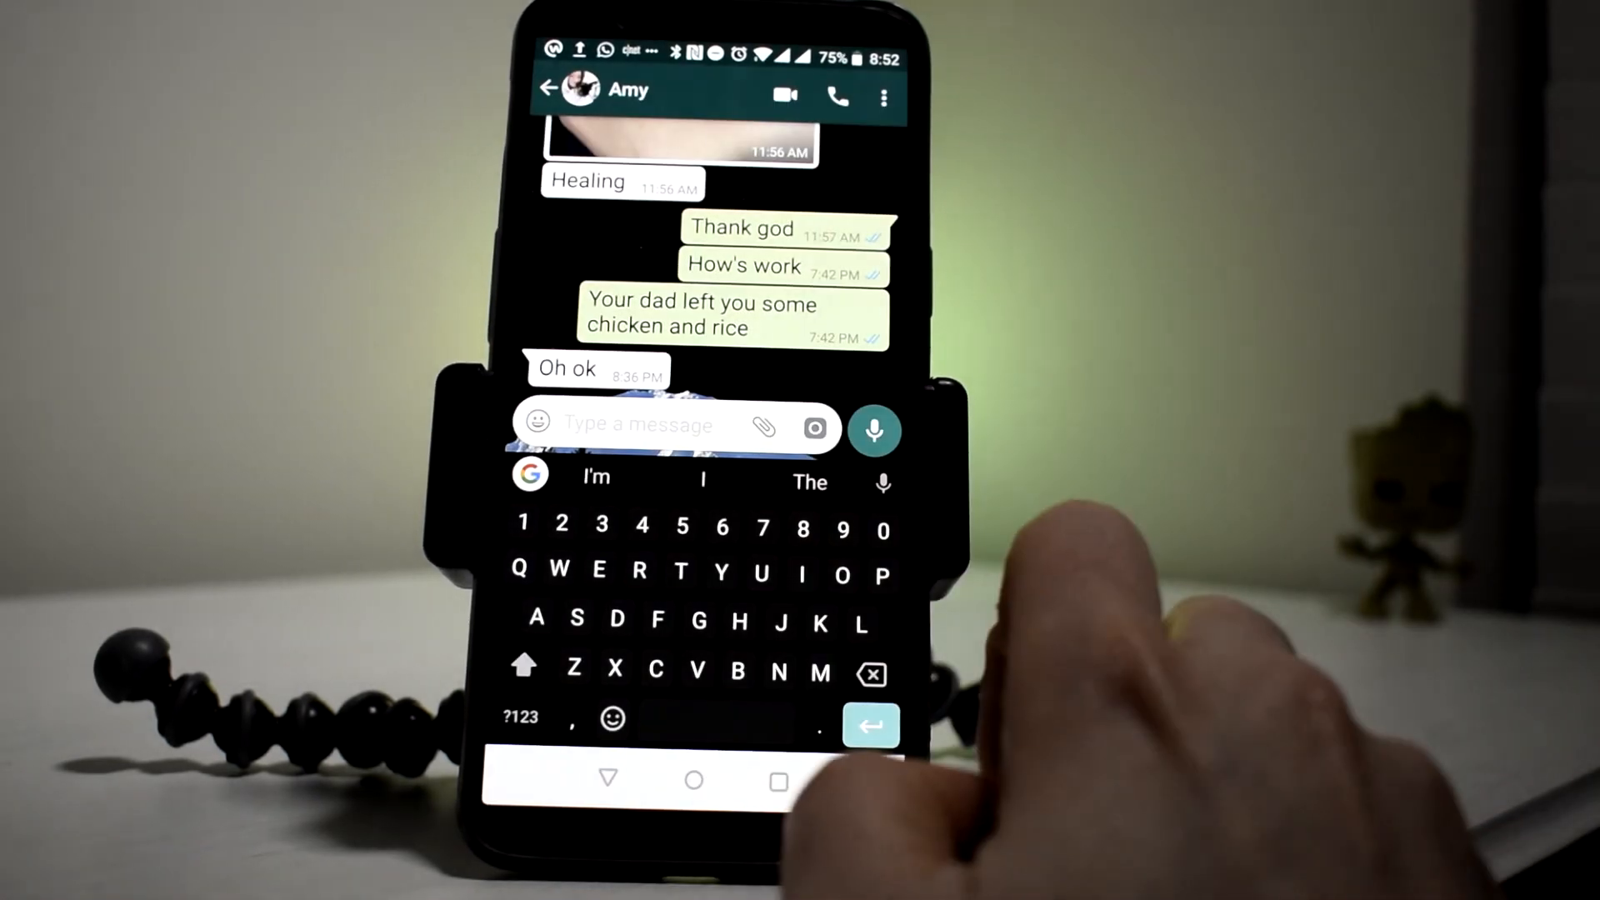
Back out of Amy's chat and return to the CHATS list on the home screen.
left_click(883, 98)
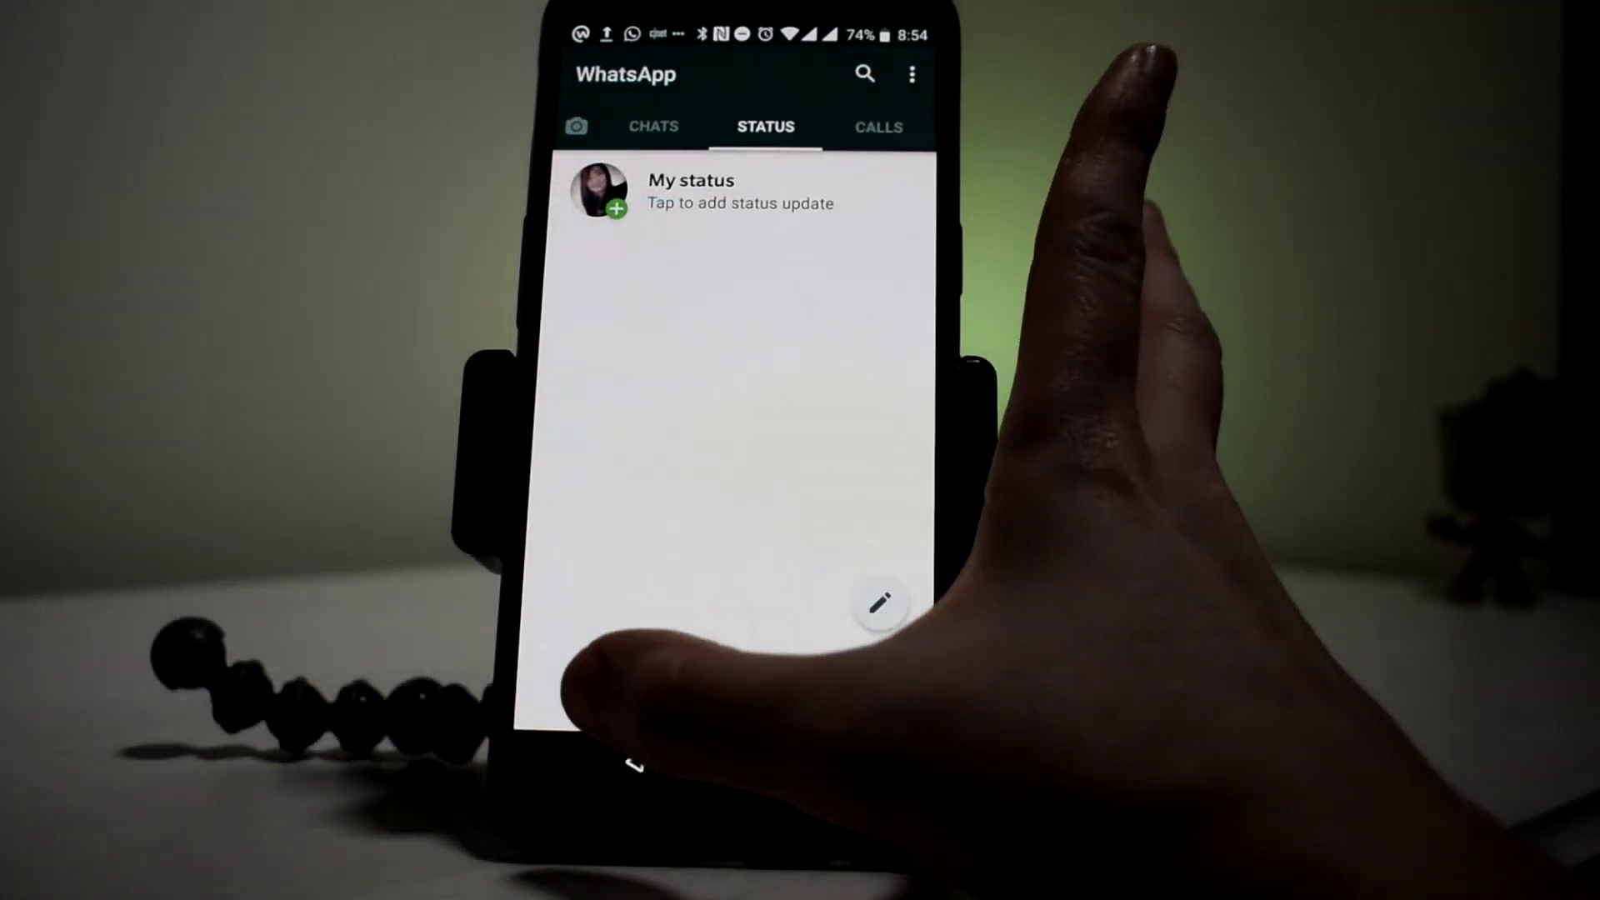
left_click(653, 125)
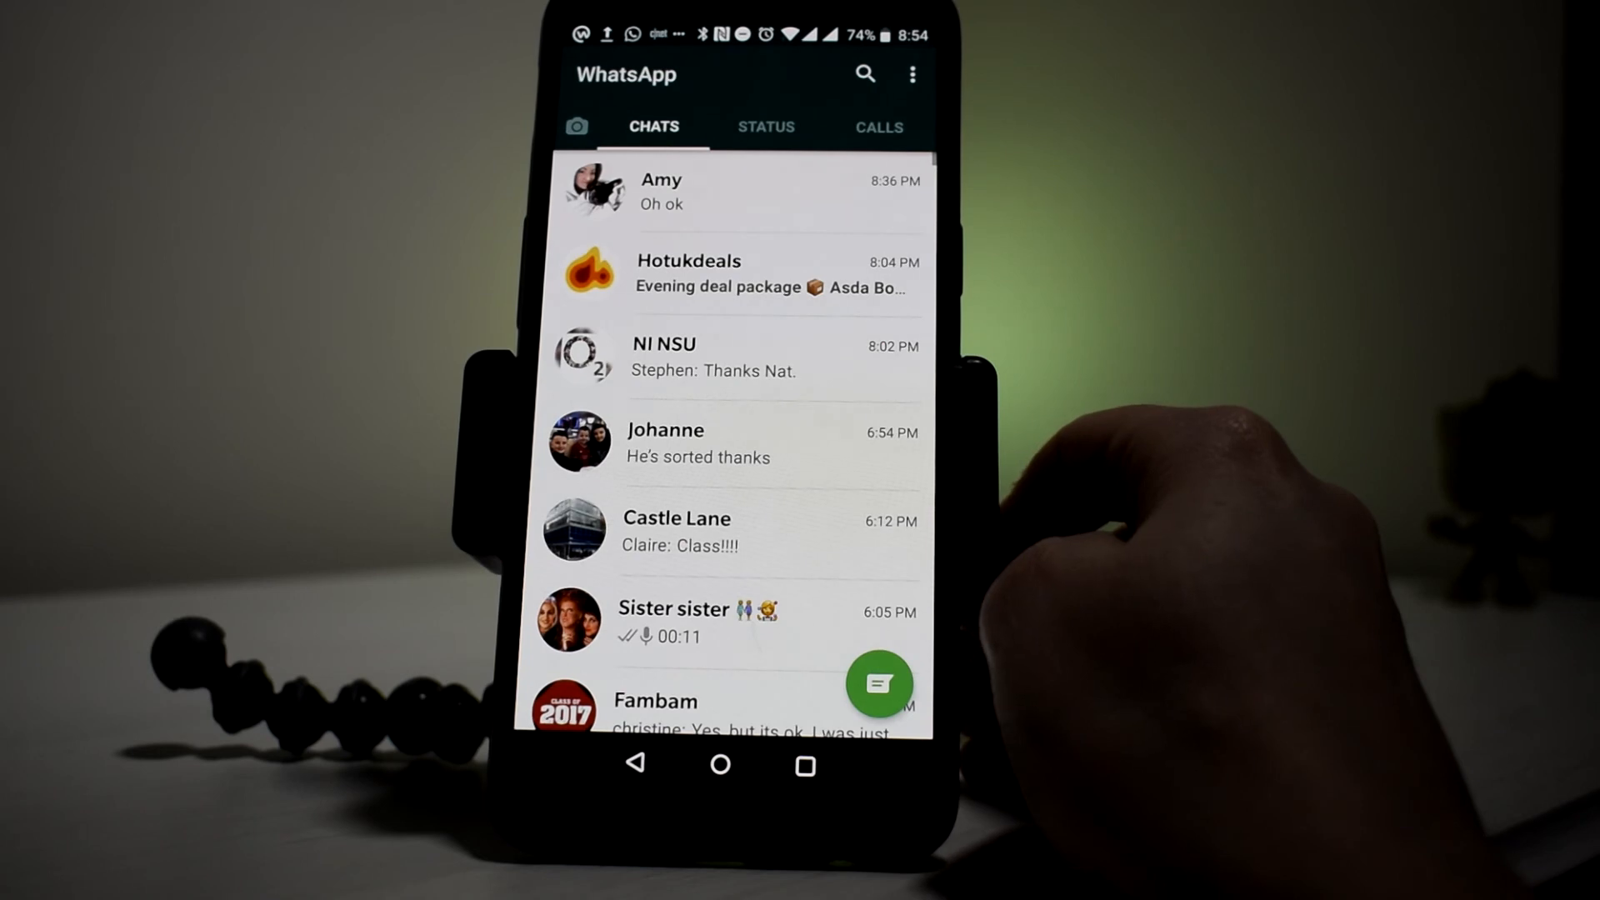